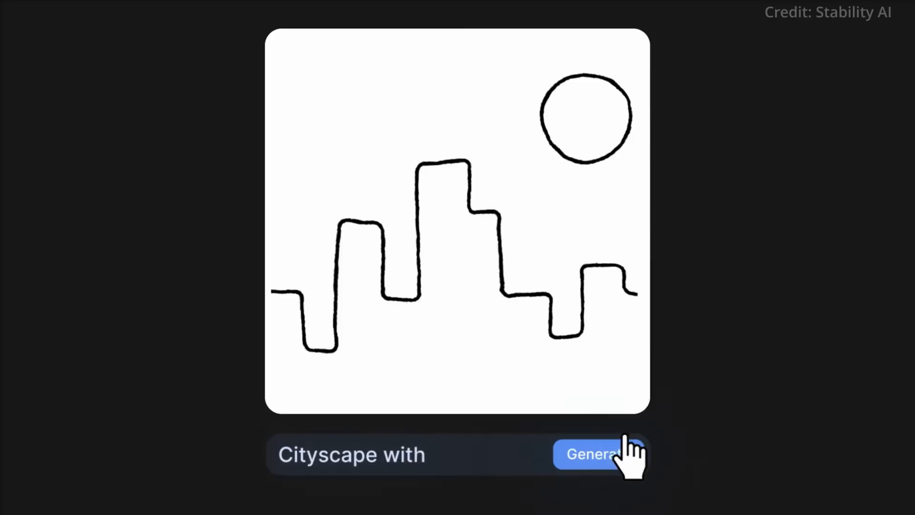
# Play the Stable Doodle cityscape sketch-to-image demo in the walkthrough.
pyautogui.click(595, 454)
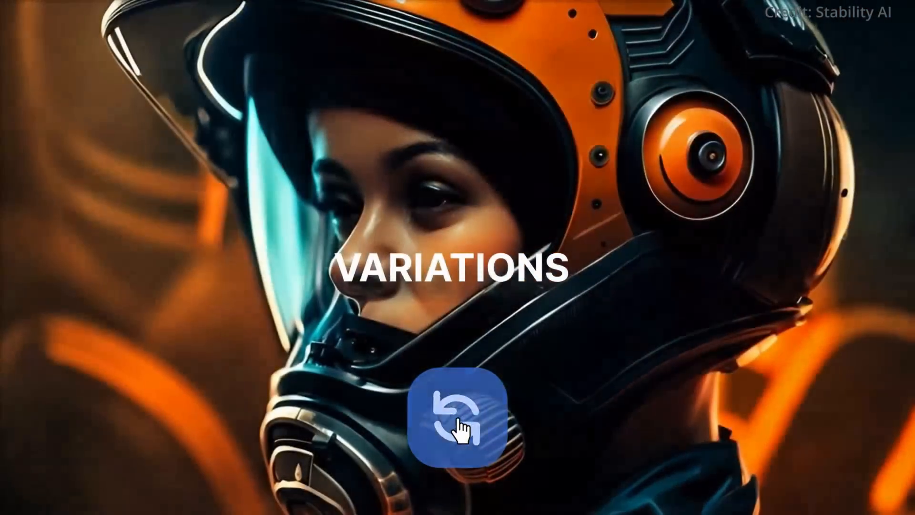
pyautogui.click(458, 420)
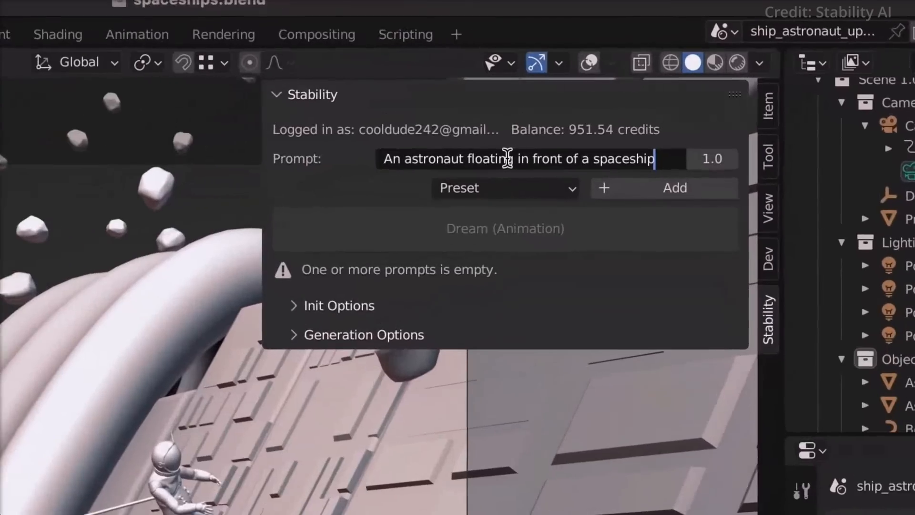
# Add the Concept Art preset as a second prompt in the Stability panel and start Dream.
pyautogui.click(505, 188)
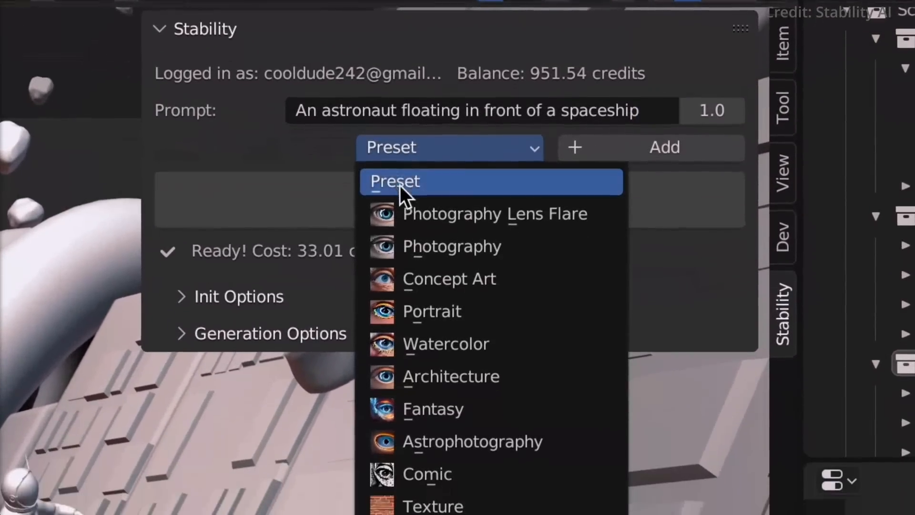
pyautogui.click(449, 278)
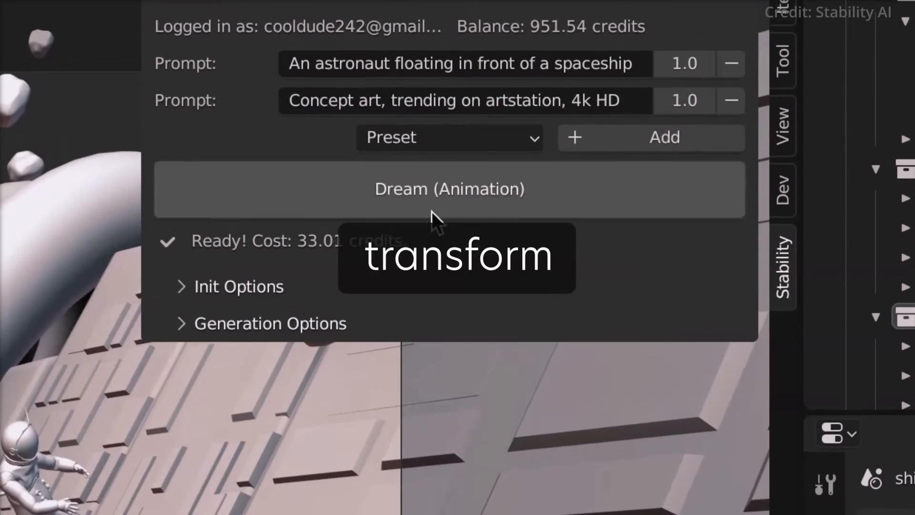
pyautogui.click(448, 189)
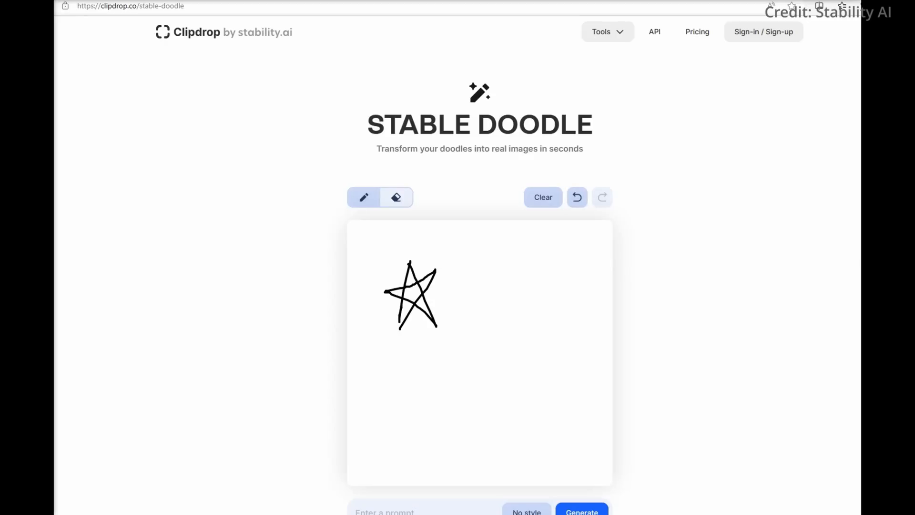
# Enter the prompt 'star and moon in the farm' for the star-and-moon doodle.
pyautogui.scroll(-3)
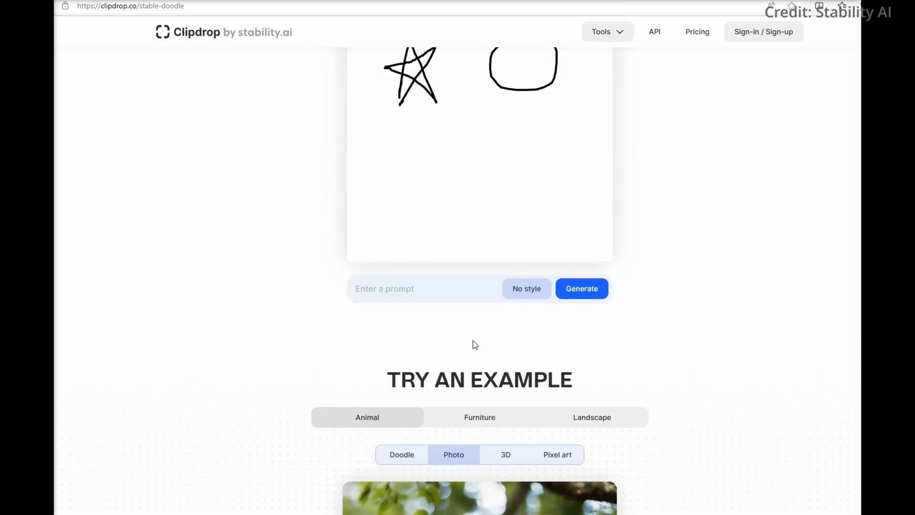
pyautogui.write('star a')
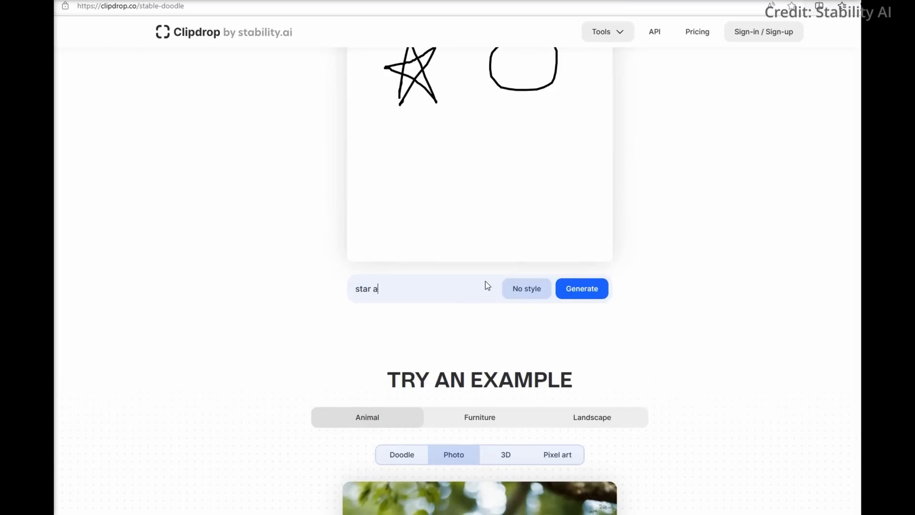
pyautogui.write('nd moon i')
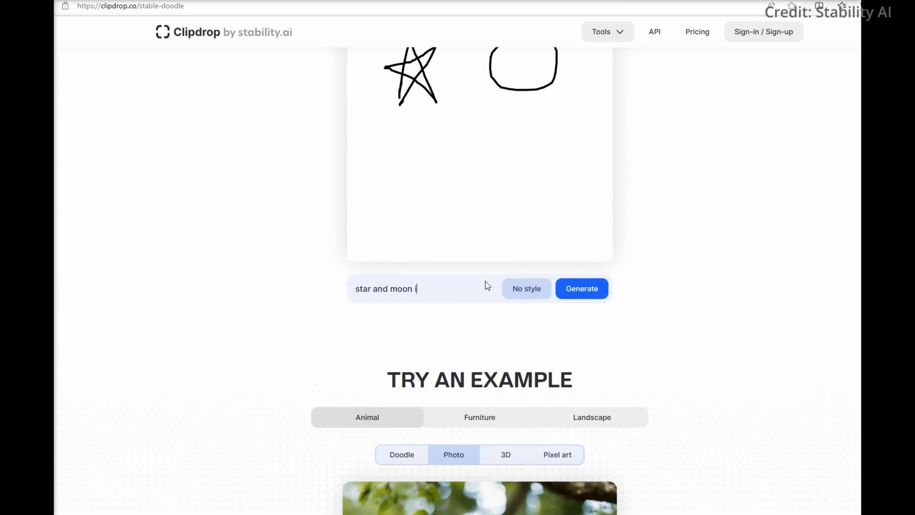
pyautogui.write('n the farm')
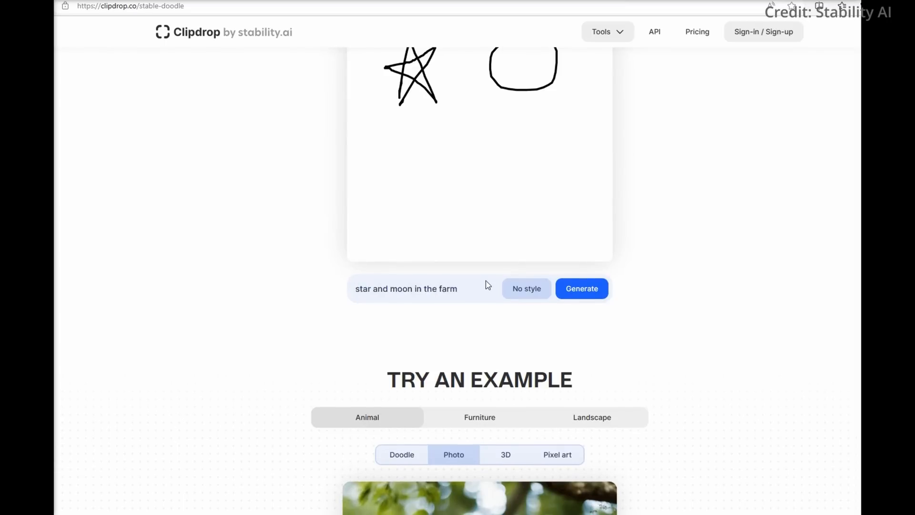
# Choose the 3D Model style from the style carousel.
pyautogui.click(526, 288)
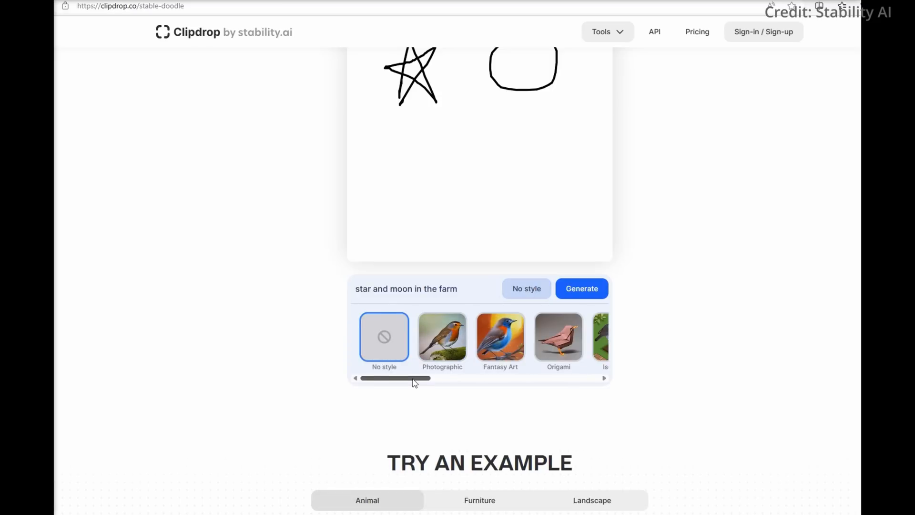
pyautogui.hscroll(3)
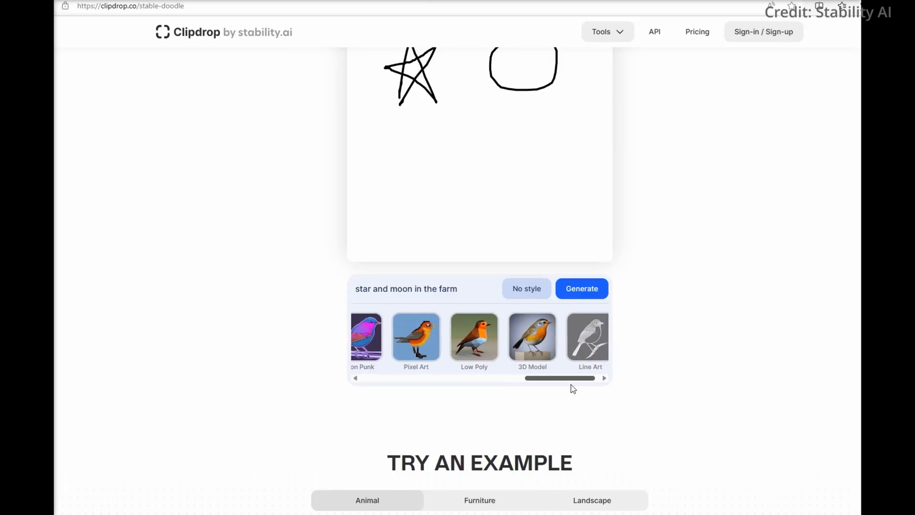
pyautogui.scroll(3)
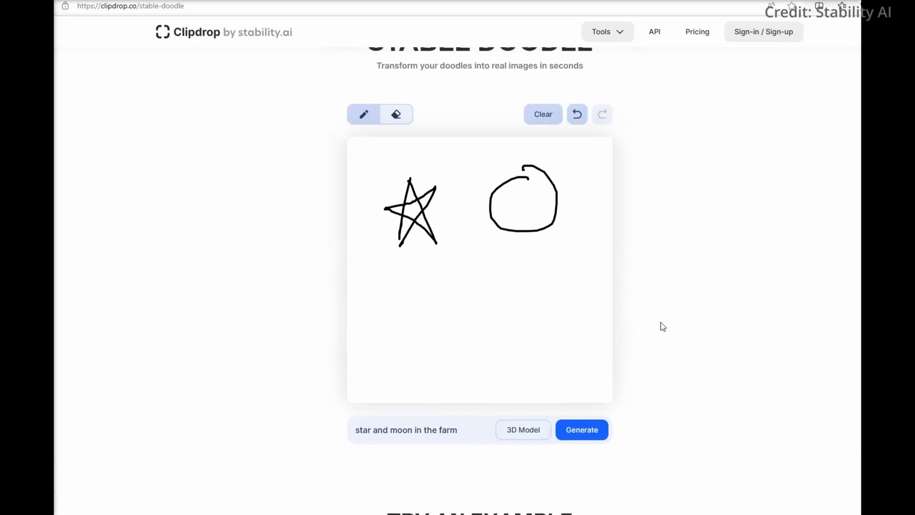
# Generate 3D Model farm scenes, rerun in Digital Art style, and dismiss the anonymous usage-limit notice.
pyautogui.click(581, 430)
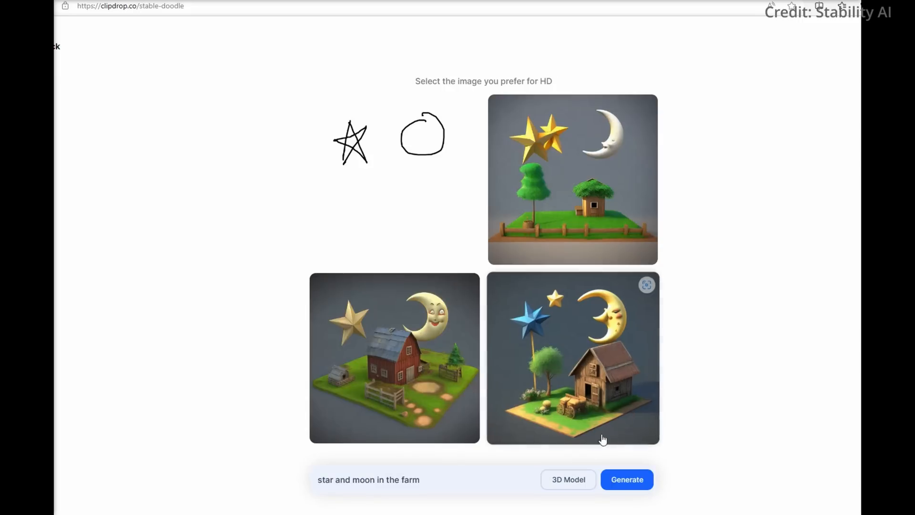
pyautogui.click(569, 479)
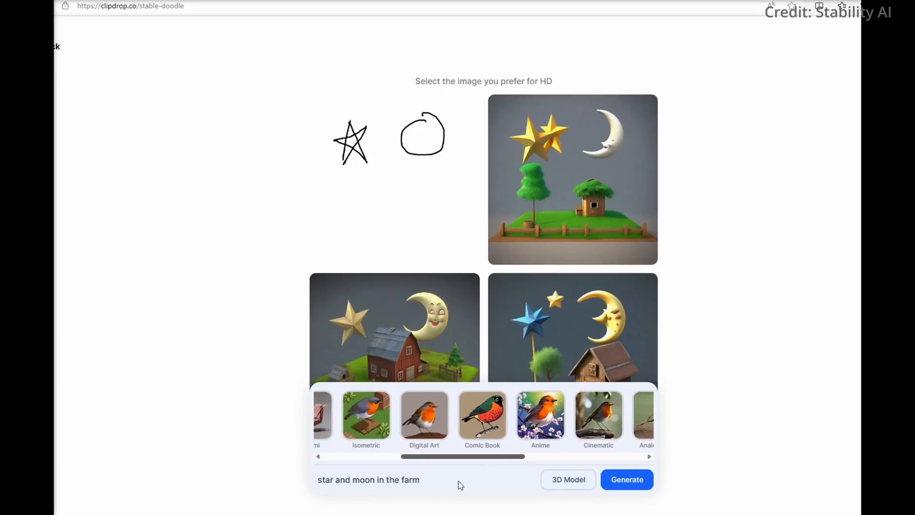
pyautogui.click(626, 479)
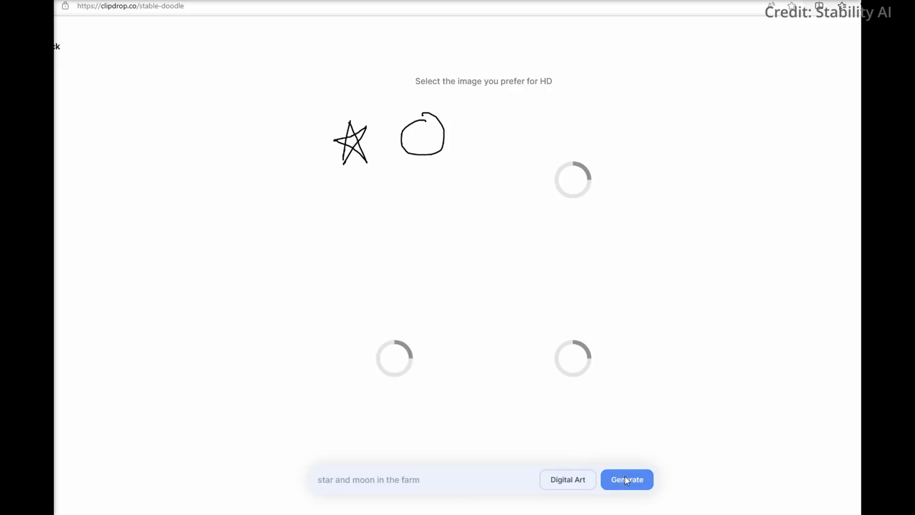
pyautogui.click(627, 480)
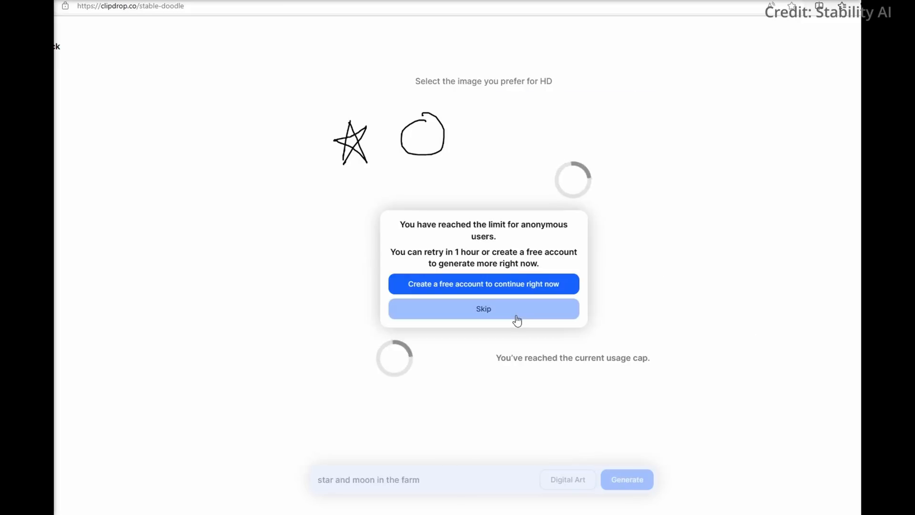
pyautogui.click(483, 309)
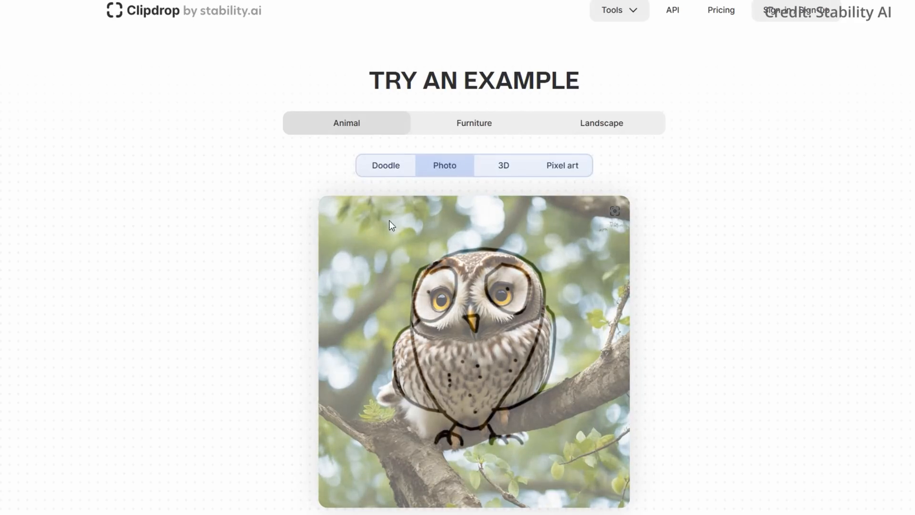
# View the owl doodle and 3D examples, then the Furniture colorful chair example.
pyautogui.click(385, 165)
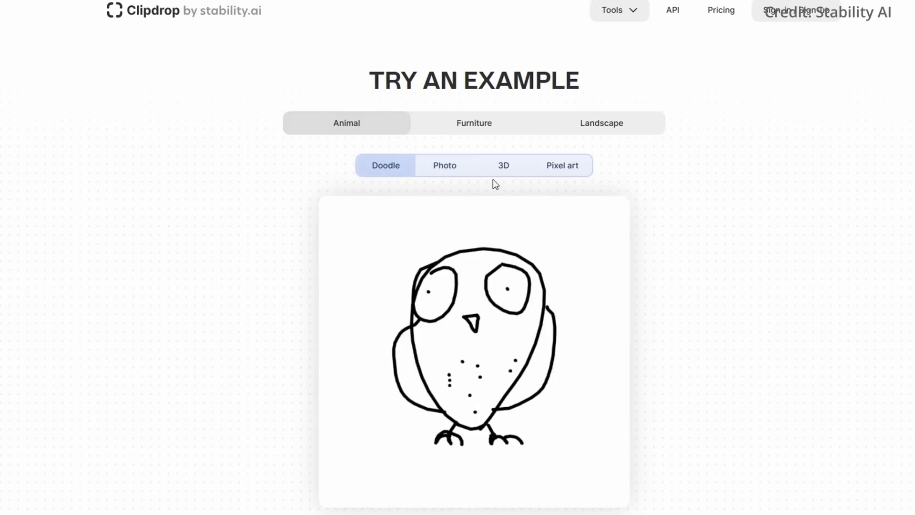
pyautogui.click(503, 165)
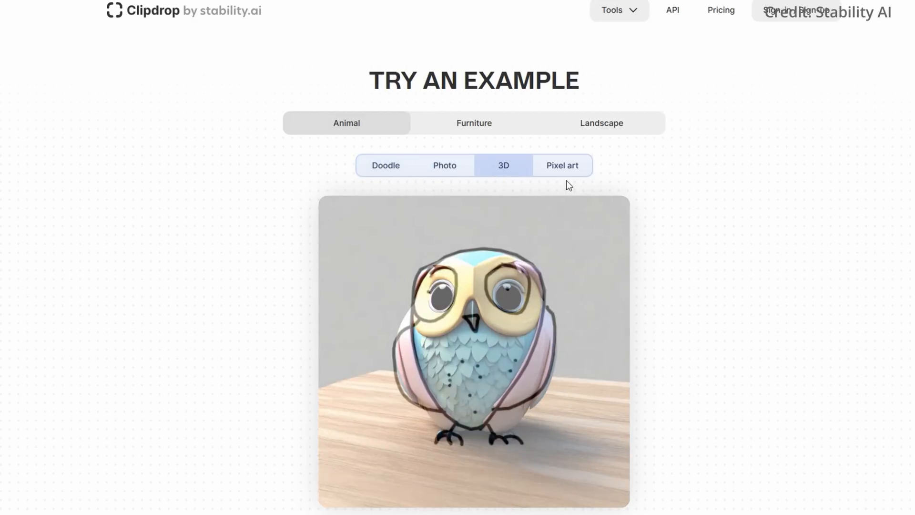
pyautogui.click(474, 123)
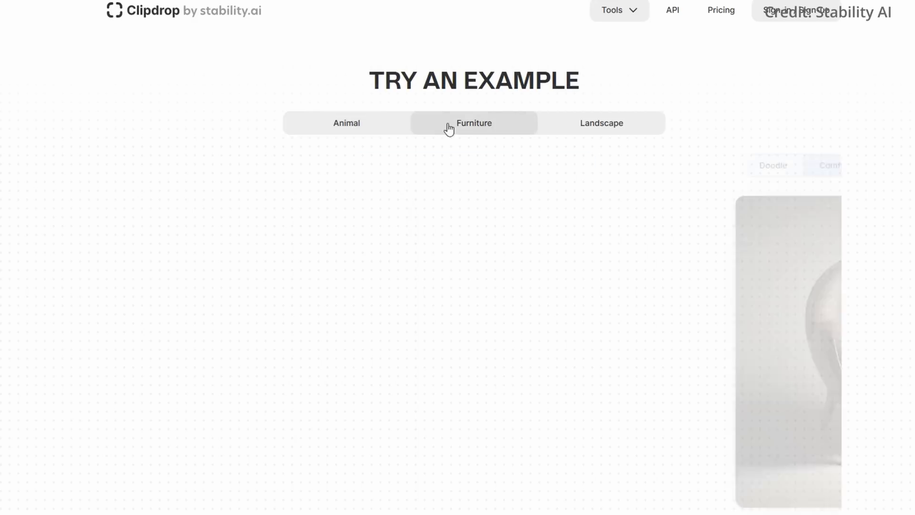
pyautogui.click(474, 123)
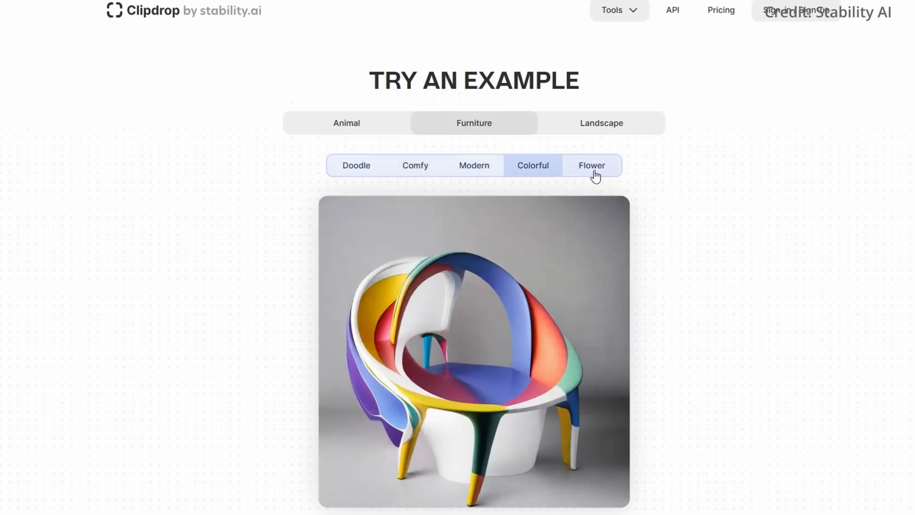
# View the Landscape ocean example and scroll down to the Stable Diffusion XL tool.
pyautogui.click(601, 123)
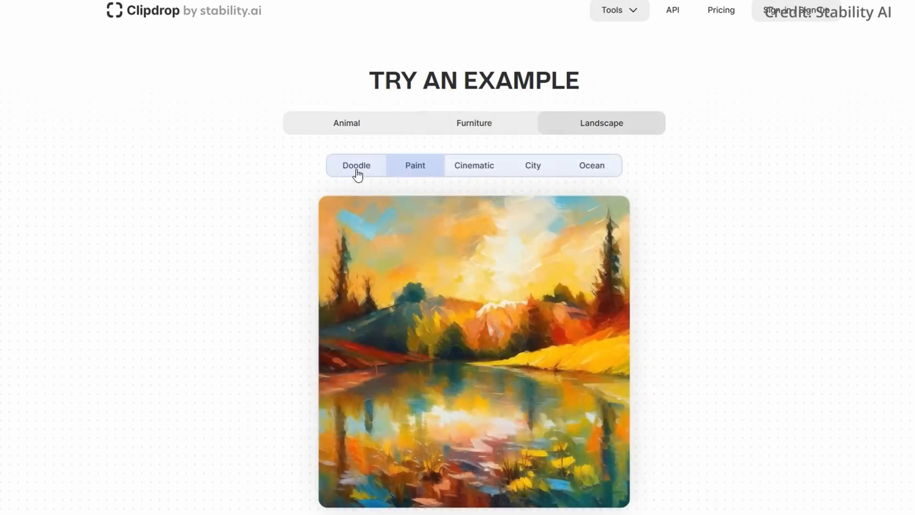
pyautogui.click(474, 164)
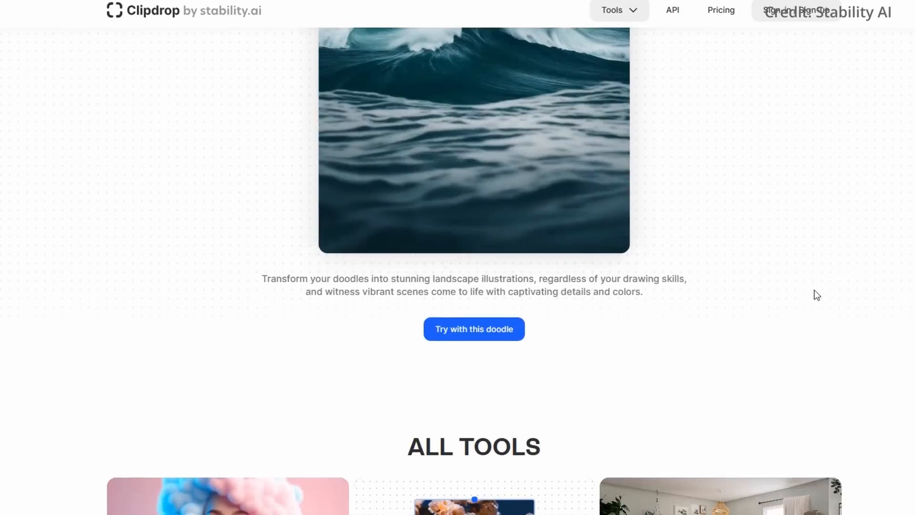
pyautogui.scroll(-3)
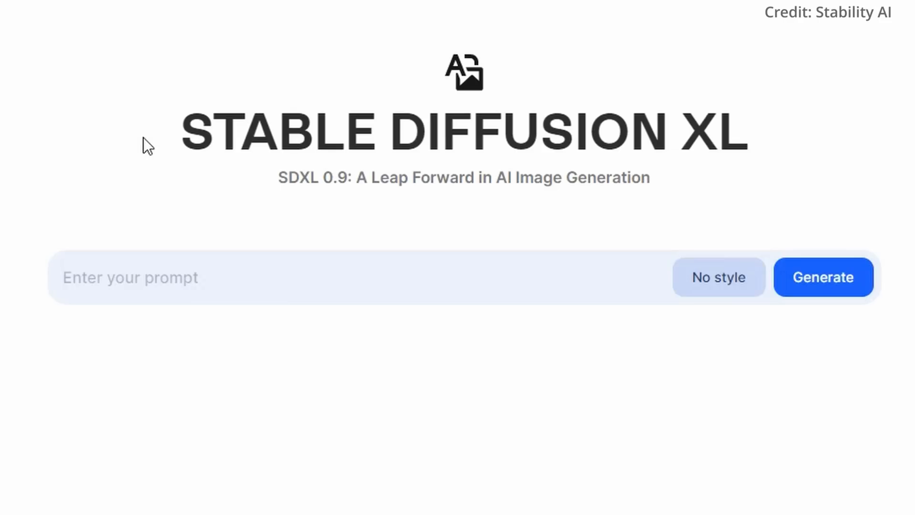
# Expand the Stable Diffusion XL example gallery with 'show more'.
pyautogui.scroll(-3)
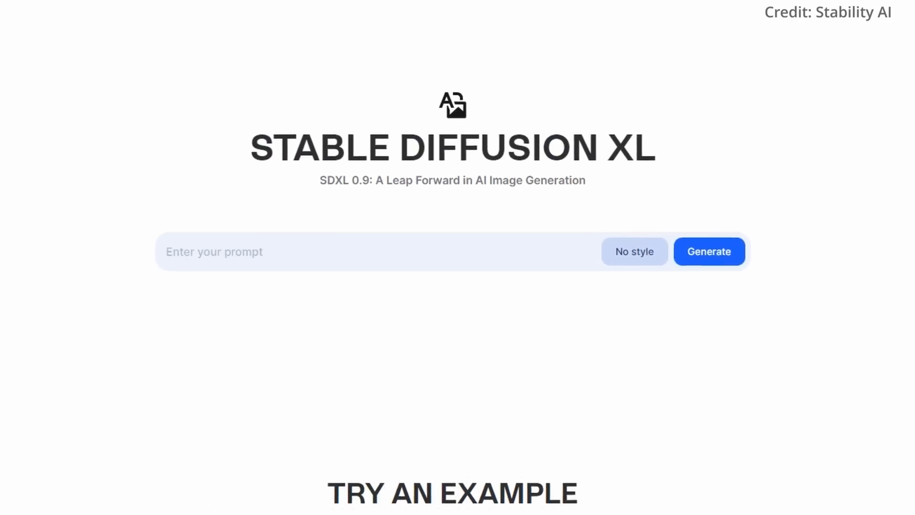
pyautogui.scroll(-3)
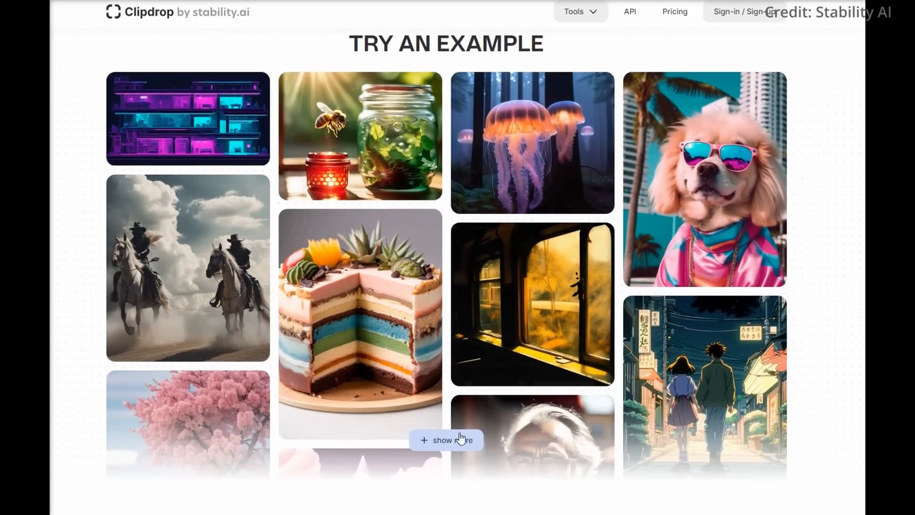
pyautogui.click(445, 440)
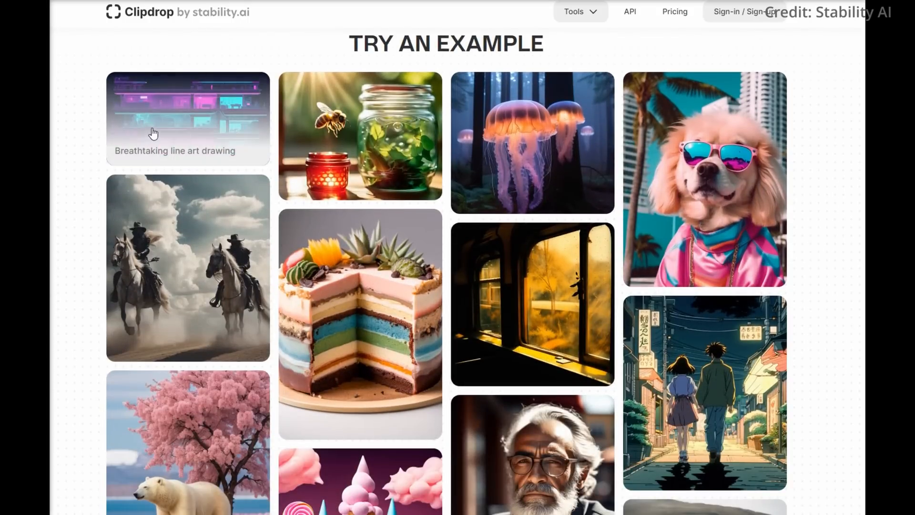
pyautogui.moveTo(741, 152)
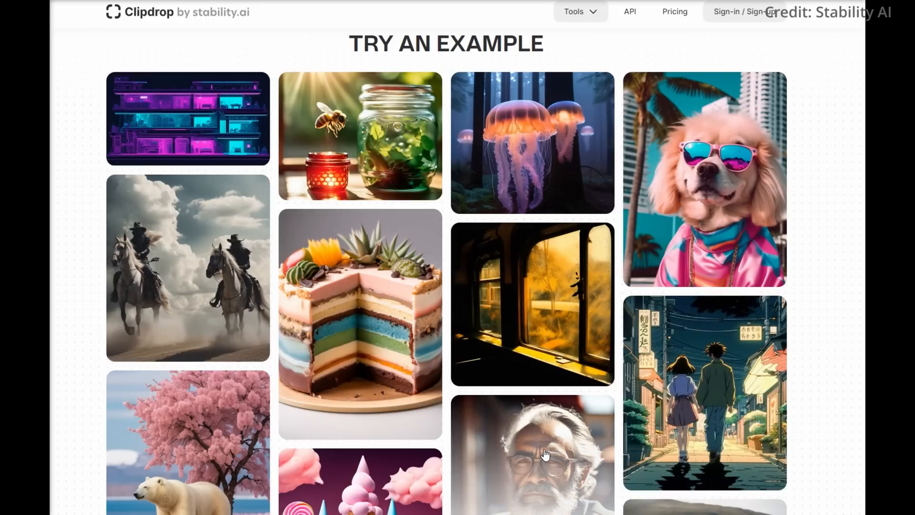
# Scroll through the gallery and the adapter page down to the Openpose Adapter examples.
pyautogui.scroll(-3)
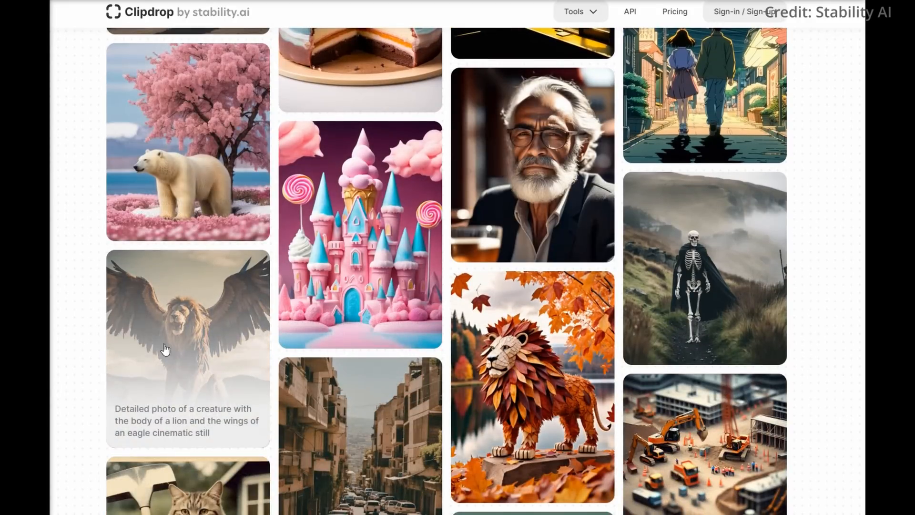
pyautogui.scroll(-3)
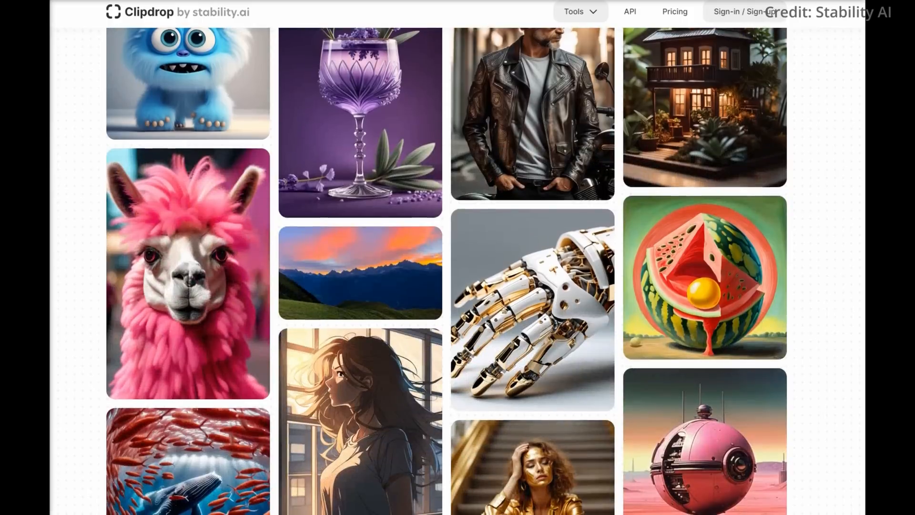
pyautogui.scroll(-3)
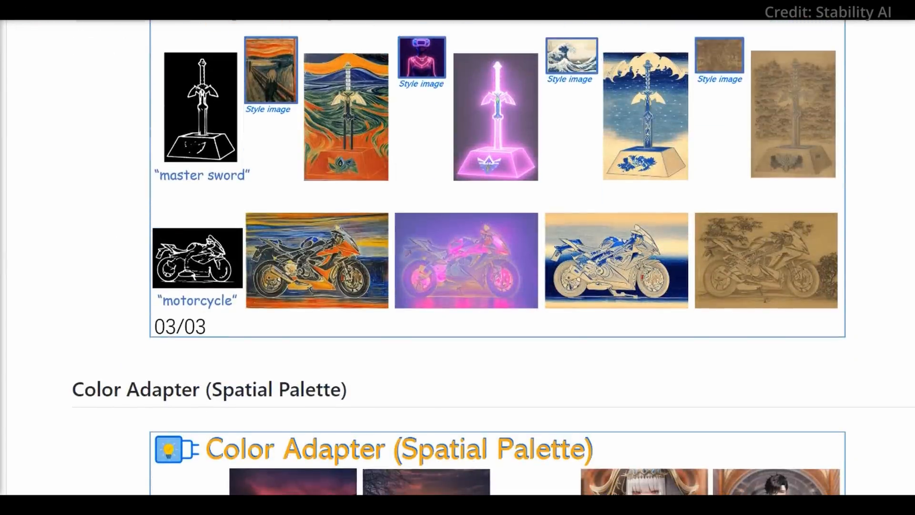
pyautogui.scroll(-3)
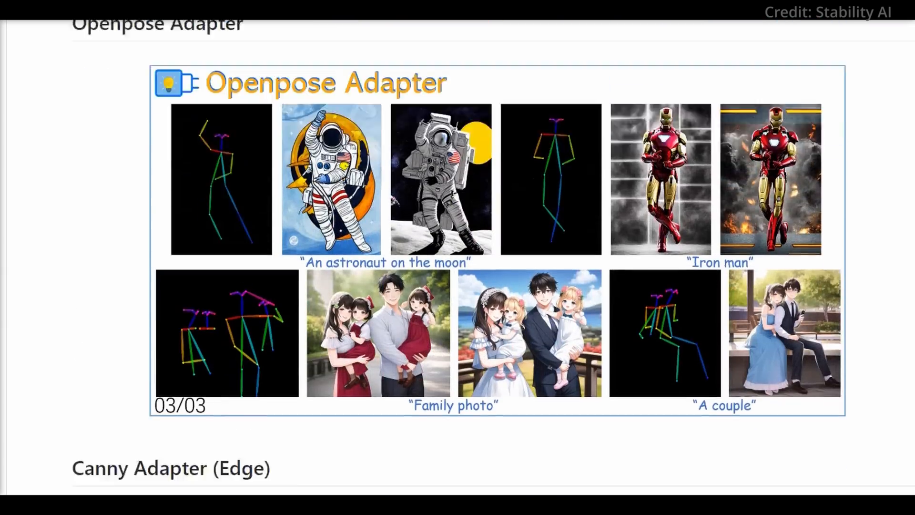